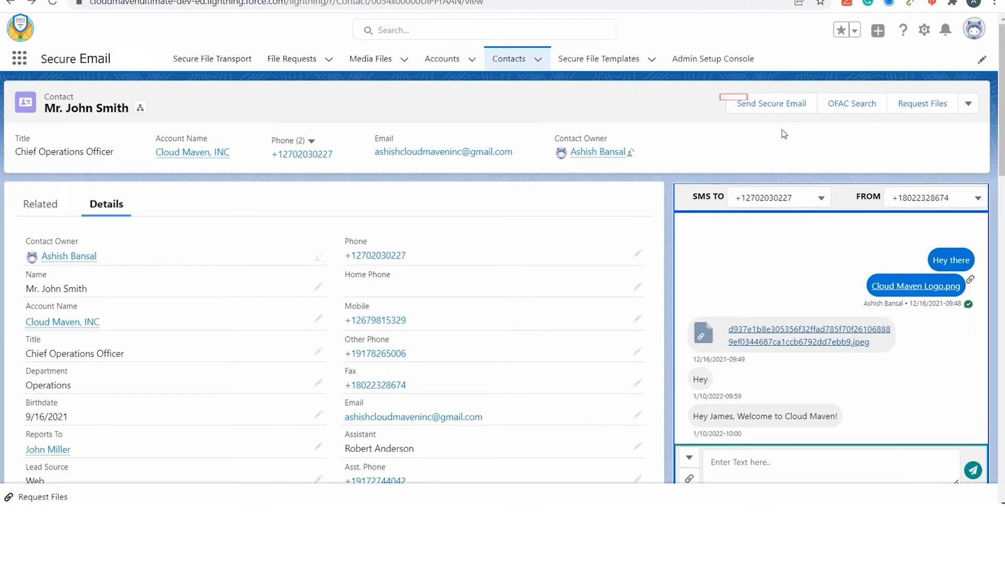
Start a secure email from Mr. John Smith's contact record with sender and reply-to prefilled
click(770, 104)
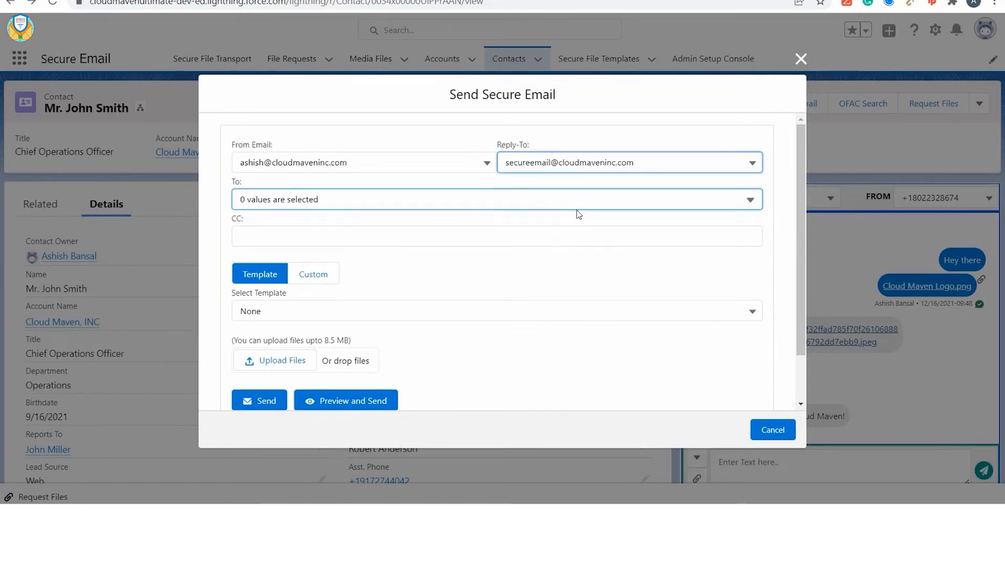
Address the email to the contact's Gmail address and switch to Custom composition
click(493, 199)
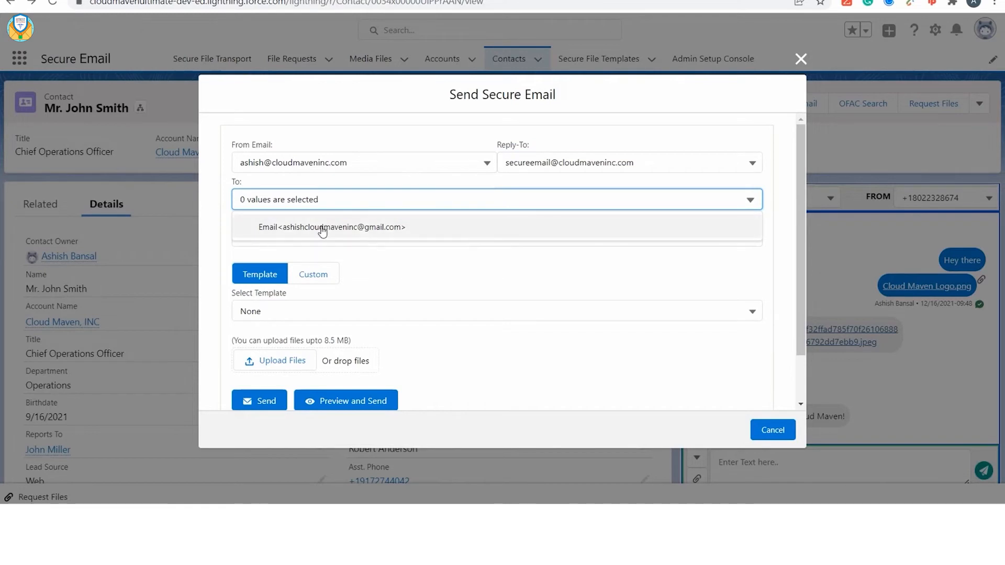
click(332, 227)
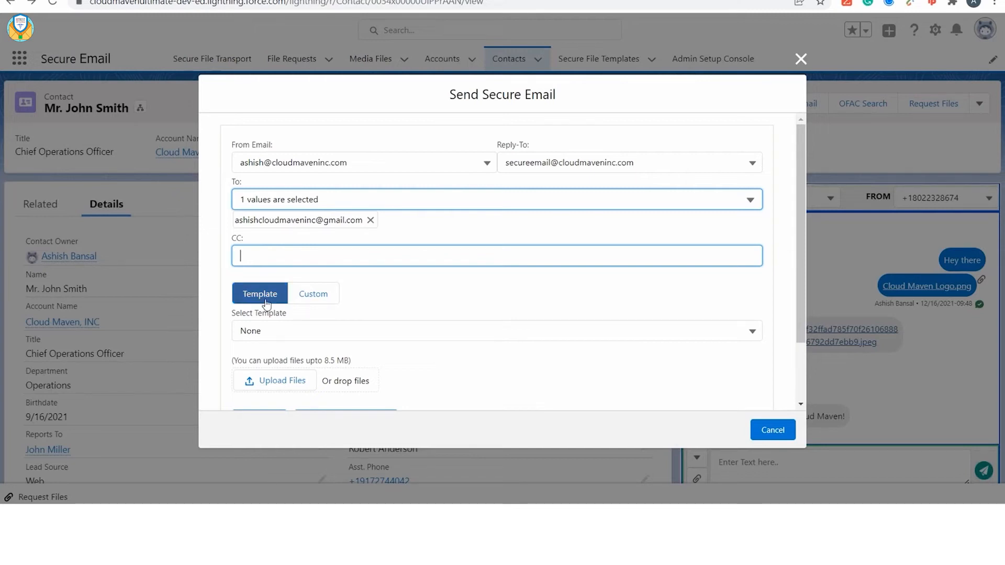
click(313, 293)
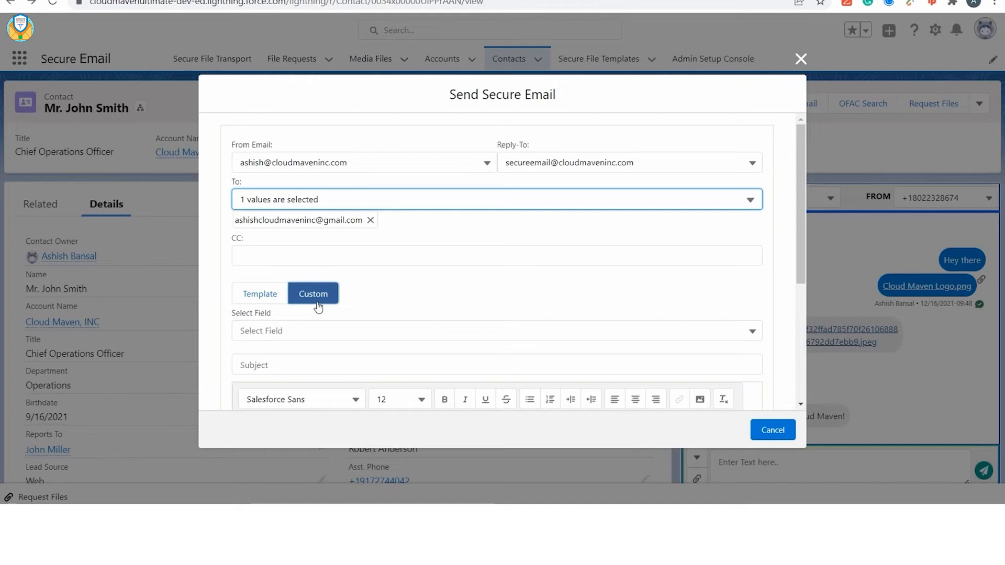
Fill in the Welcome to Cloud Maven, Inc. subject and body and send the secure email
scroll(down, 3)
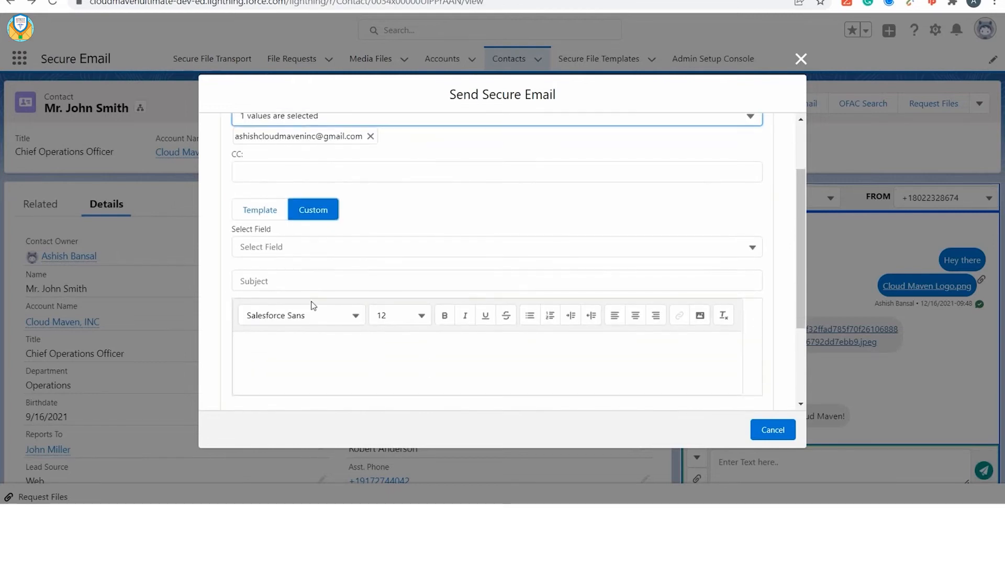
click(496, 247)
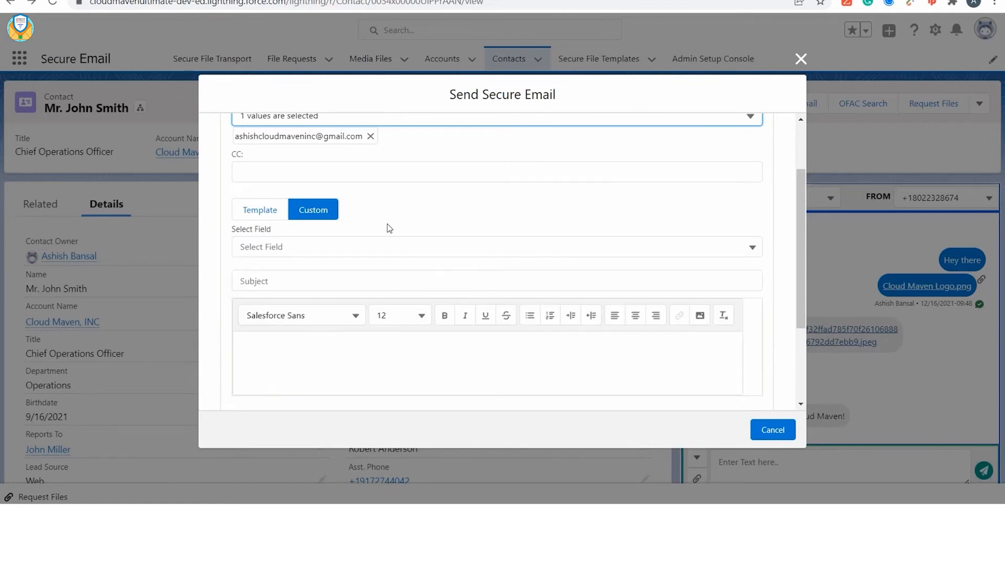
click(260, 209)
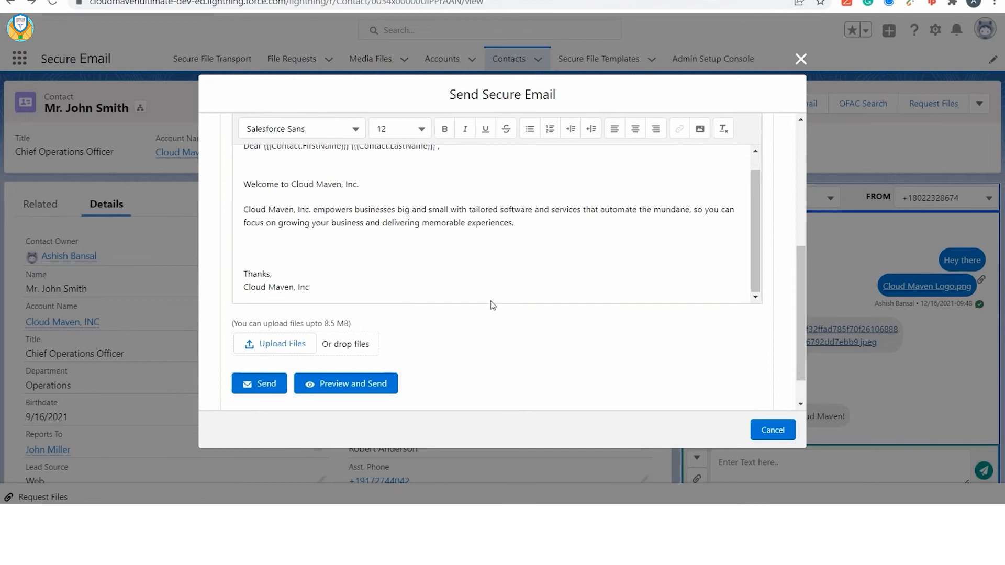
mouse_move(290, 356)
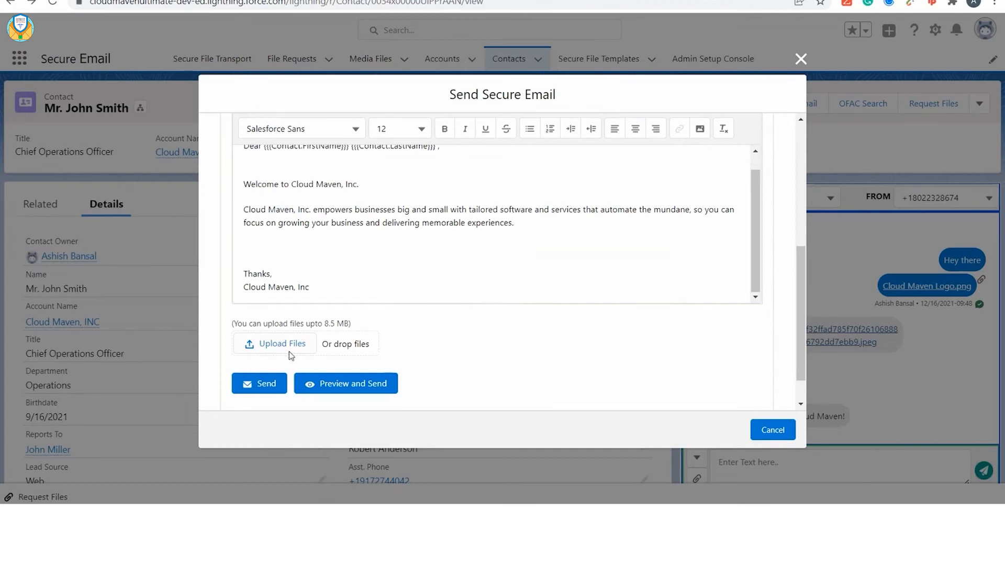
click(275, 343)
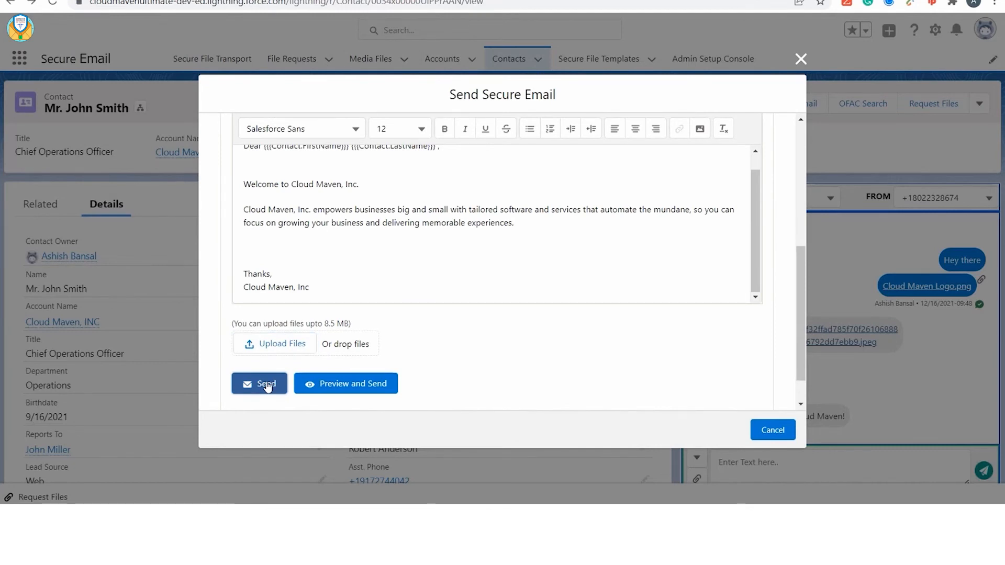
click(258, 383)
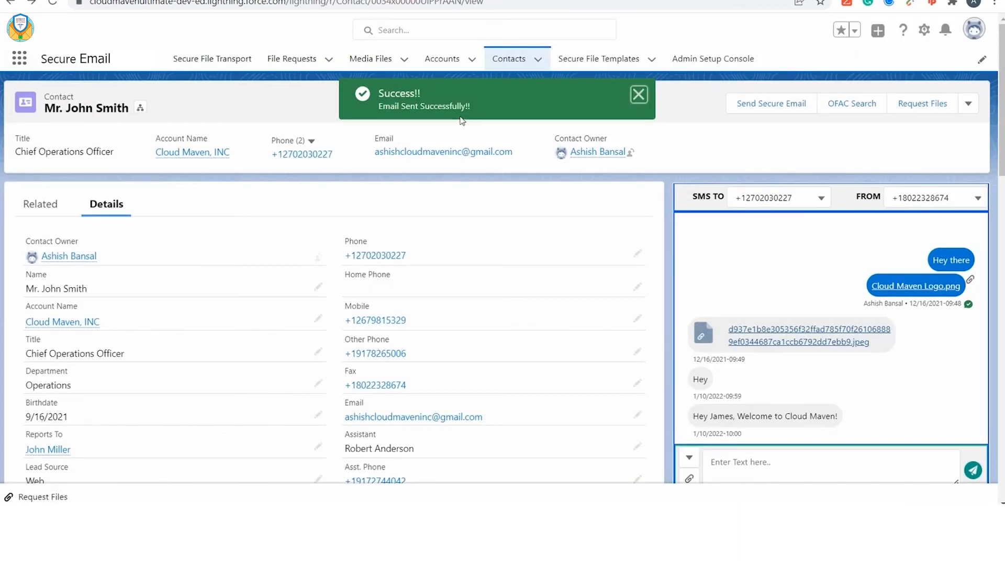
click(41, 204)
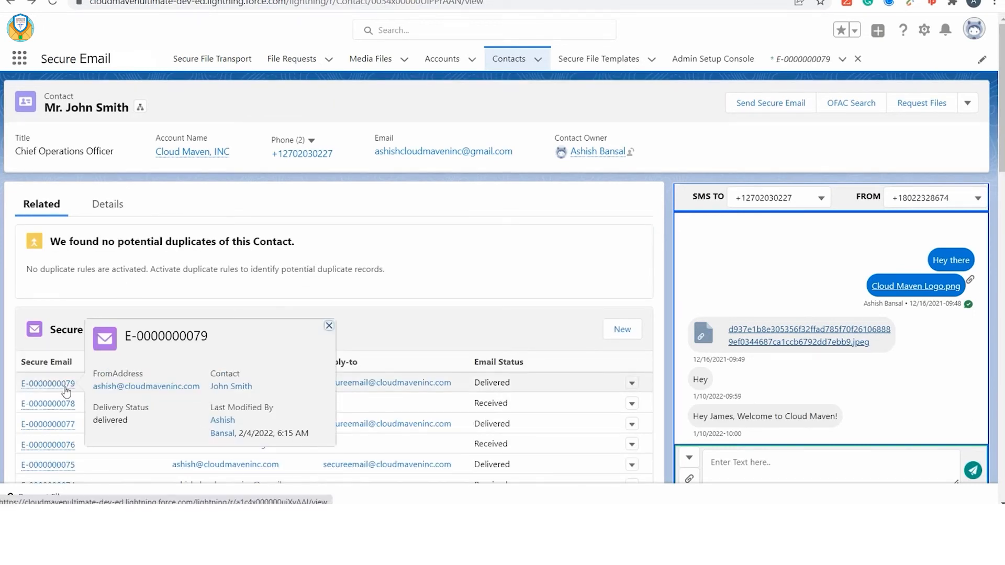
click(47, 383)
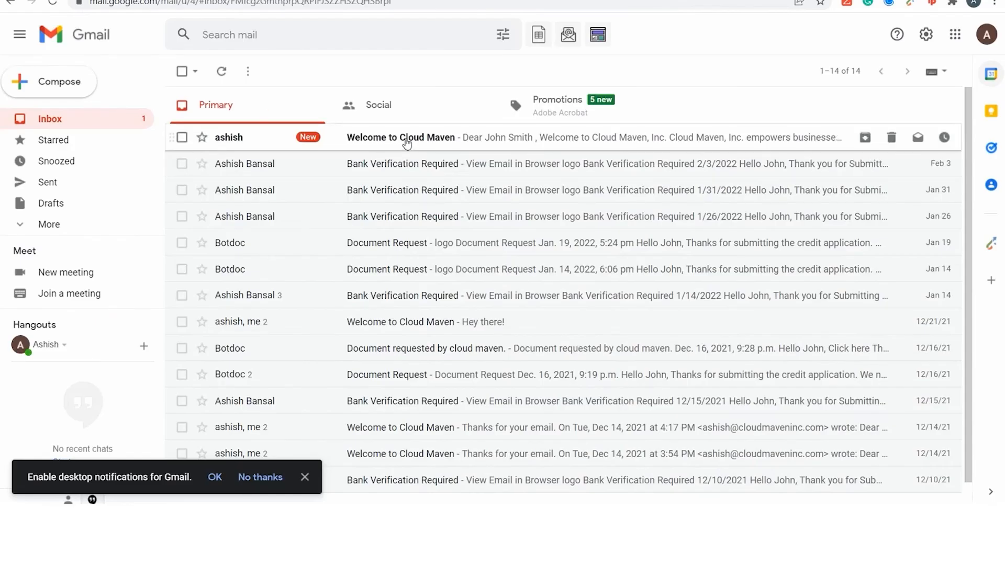
Reply 'Hello there' to the received Welcome to Cloud Maven email in Gmail
click(401, 137)
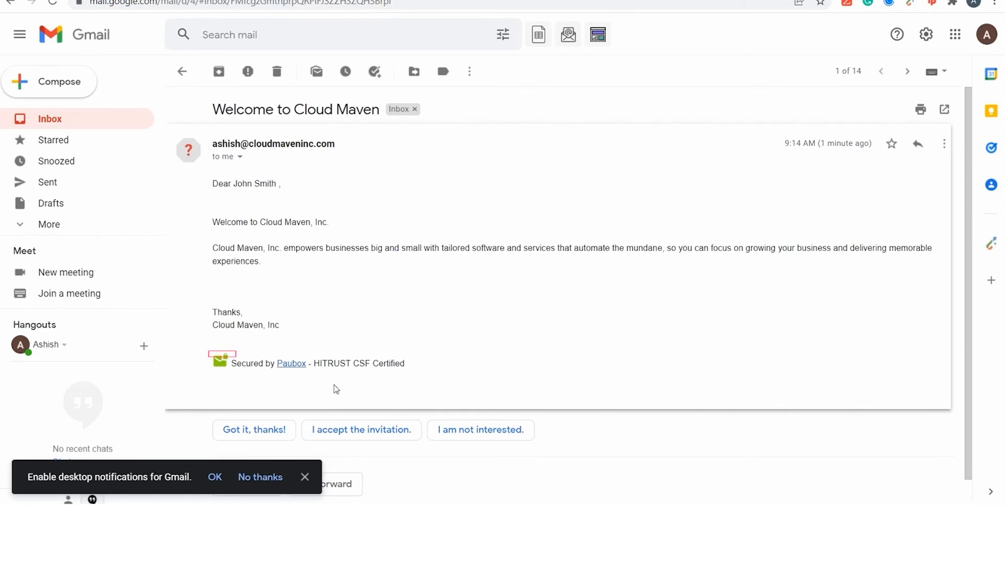
mouse_move(227, 375)
text(Hello there)
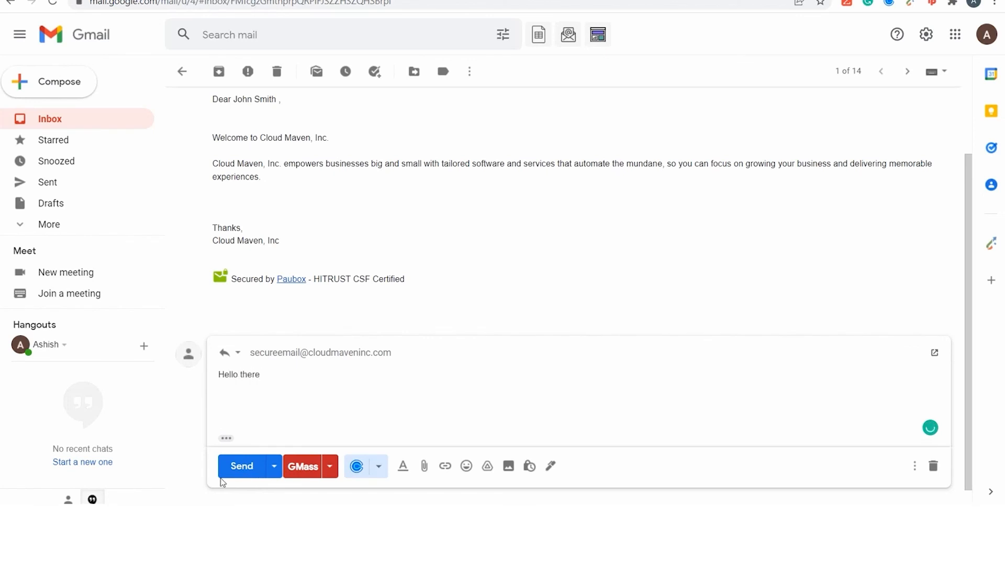
click(242, 465)
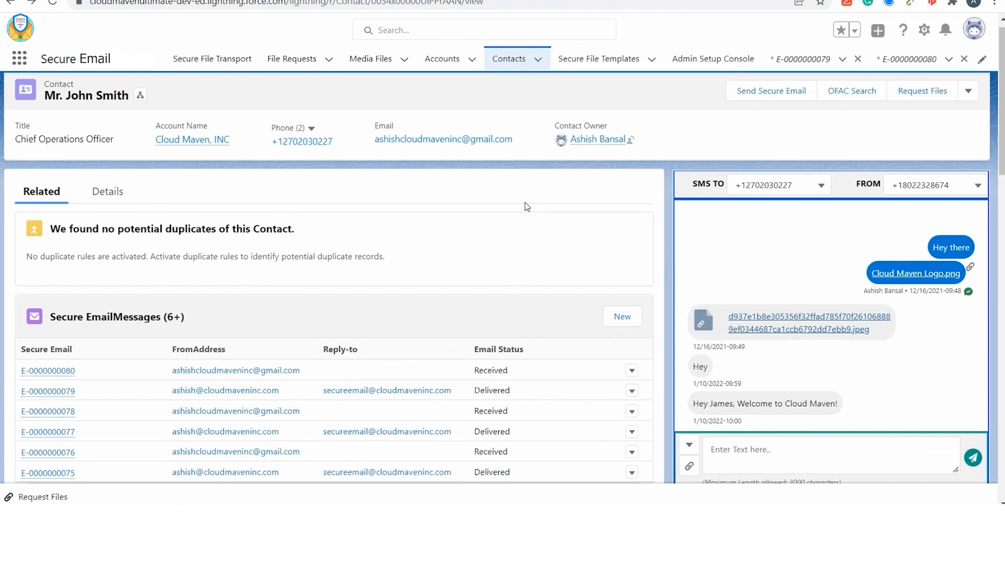
mouse_move(84, 358)
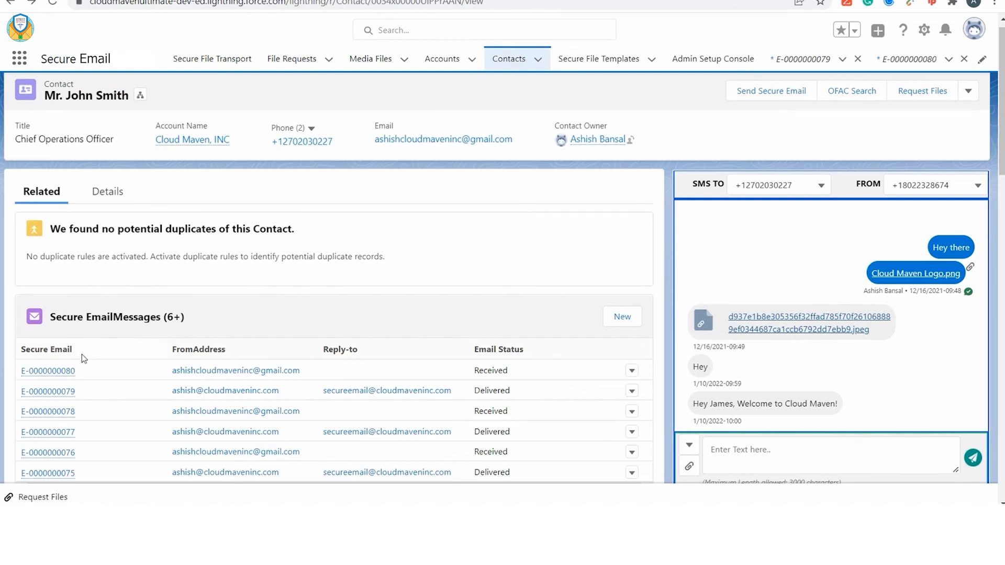
click(47, 370)
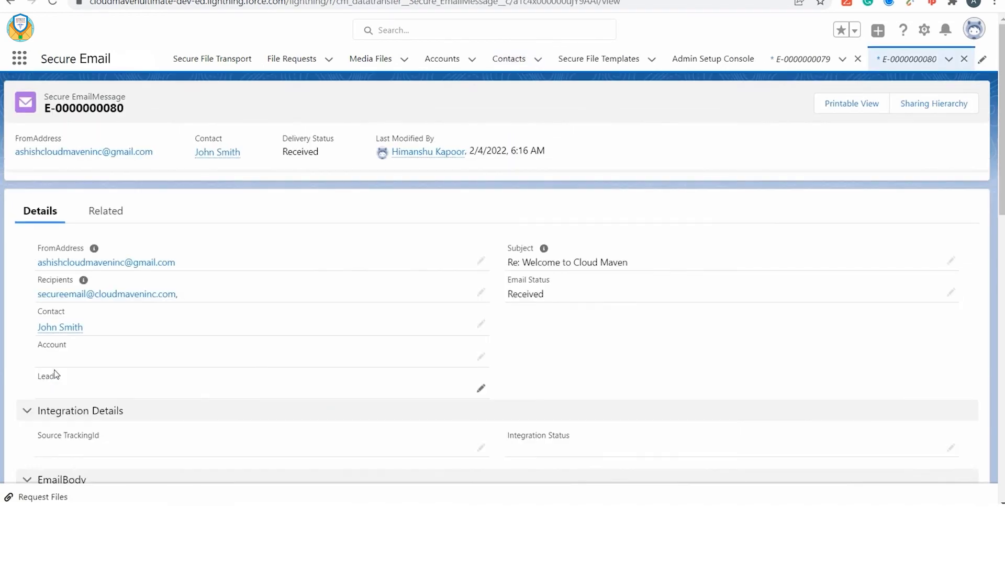
scroll(down, 3)
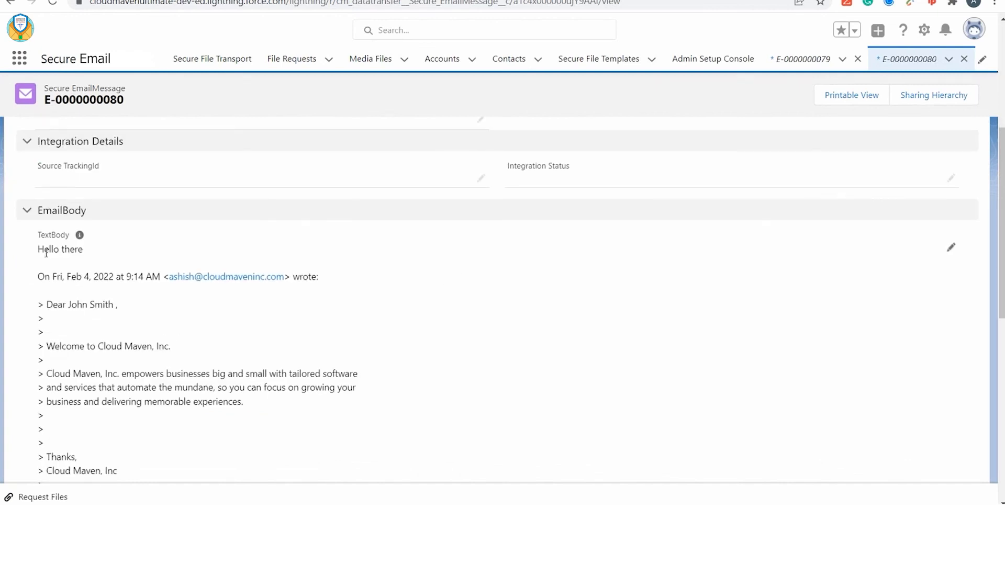